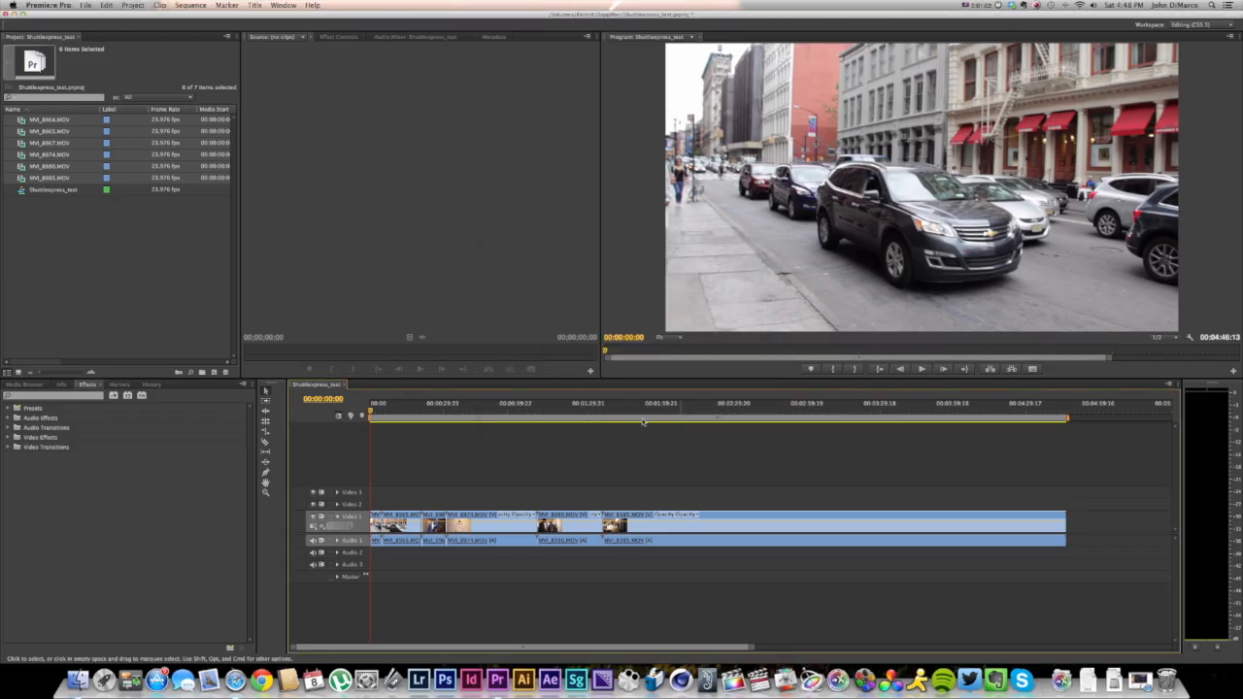
mouse_move(470, 419)
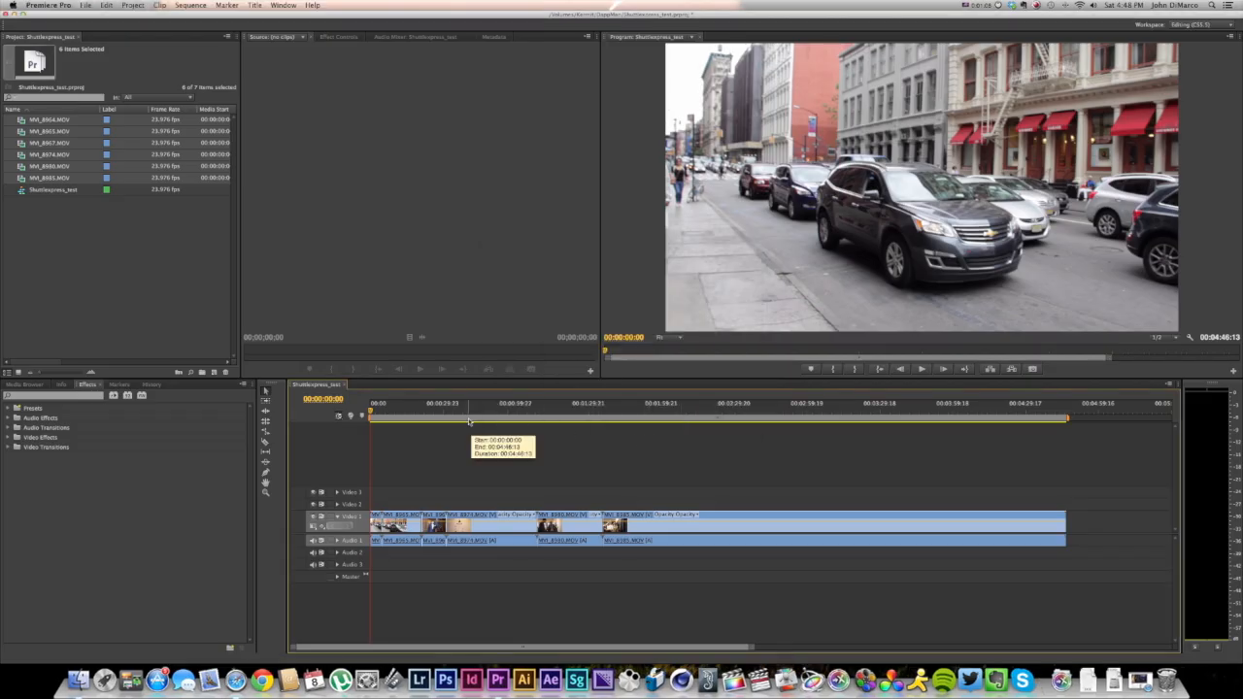
mouse_move(291, 579)
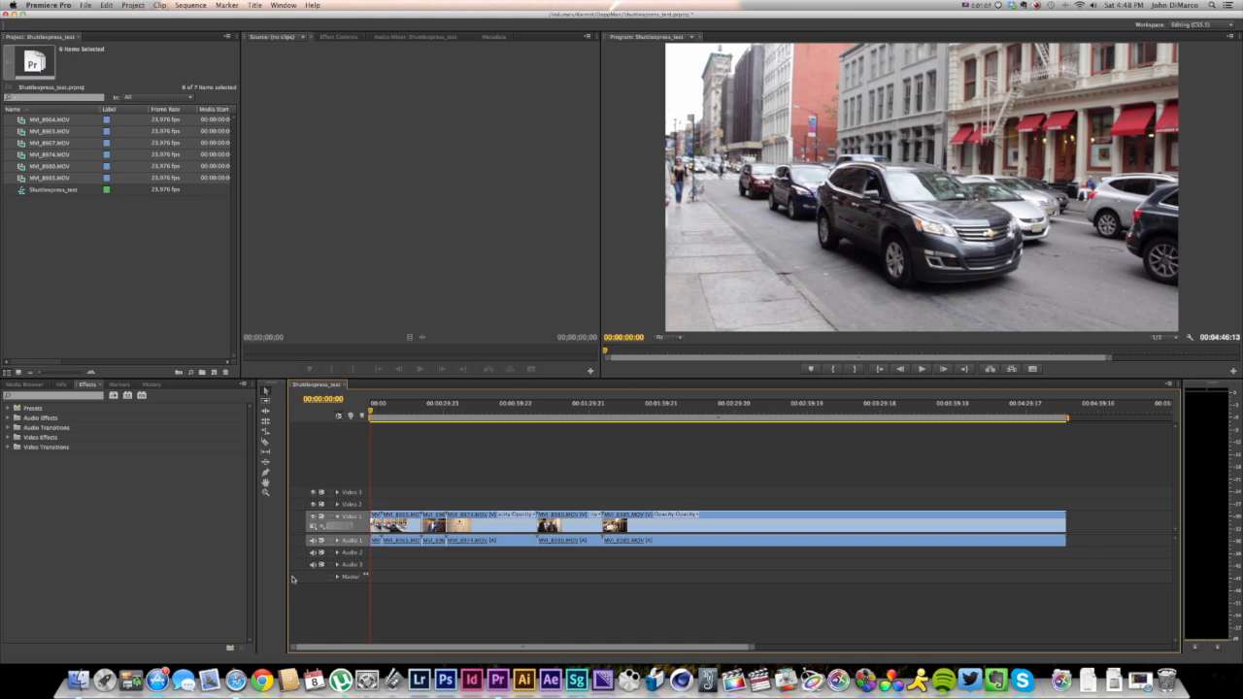